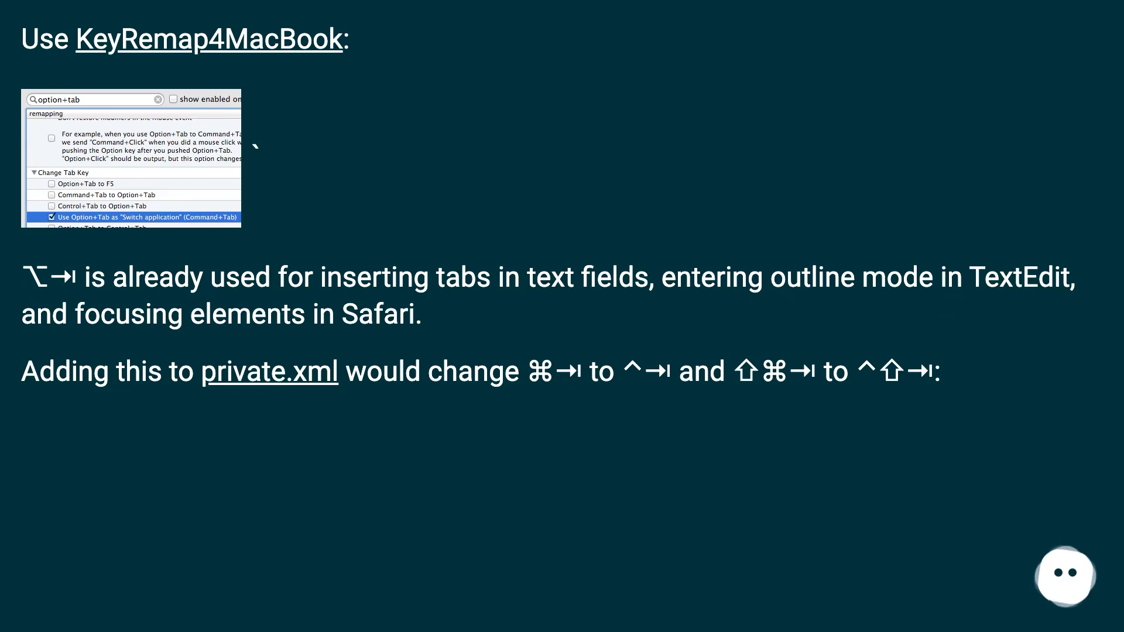
{"action": "scroll", "scroll_direction": "down", "scroll_amount": 3}
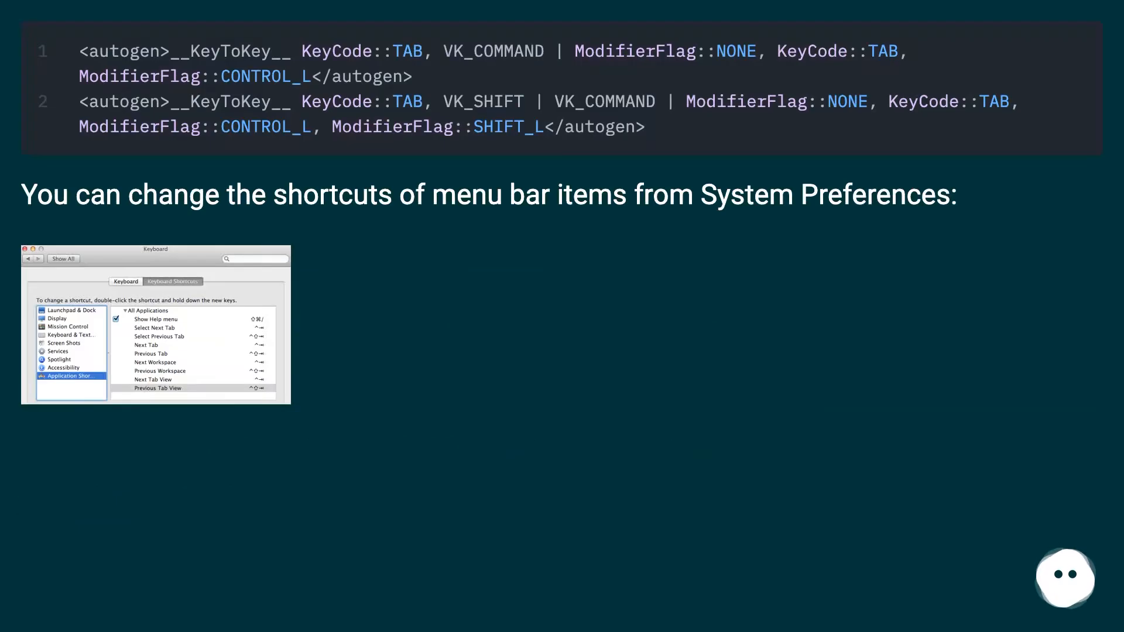